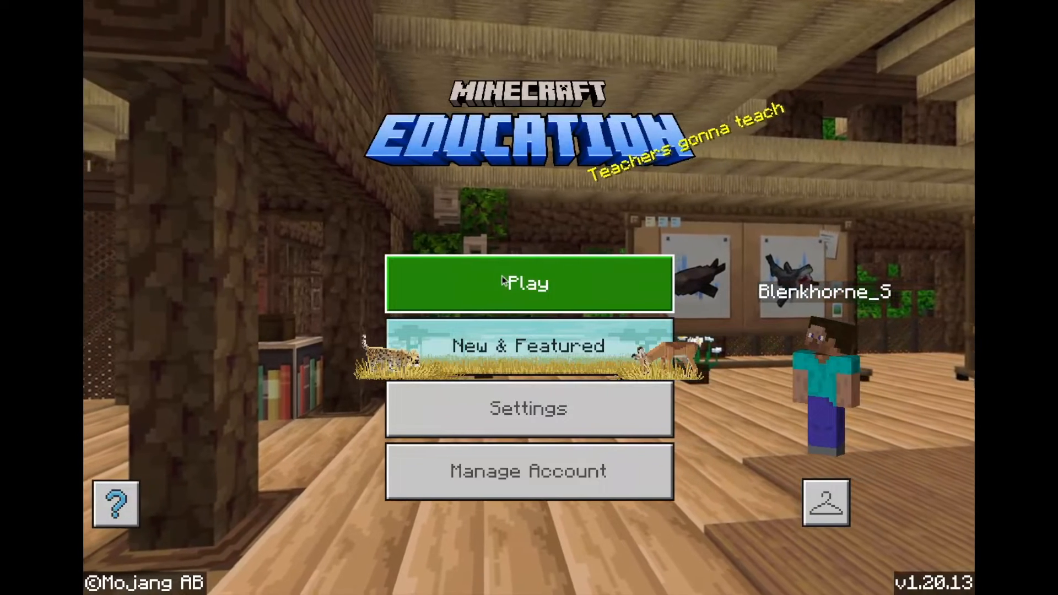
# - Show the copy/export/delete management options for the saved world in My Worlds
pyautogui.click(528, 283)
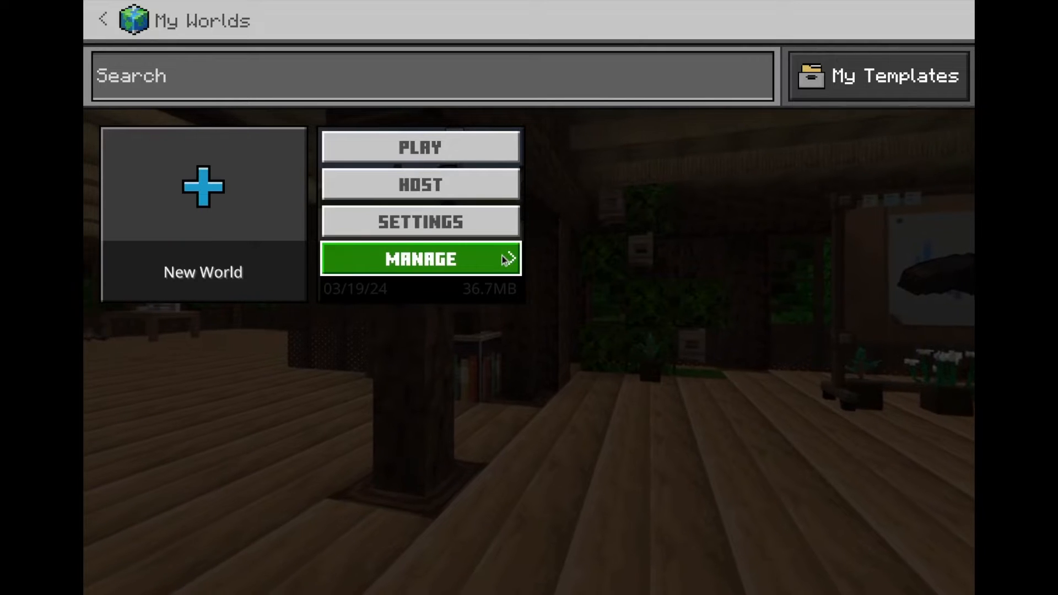
pyautogui.click(420, 258)
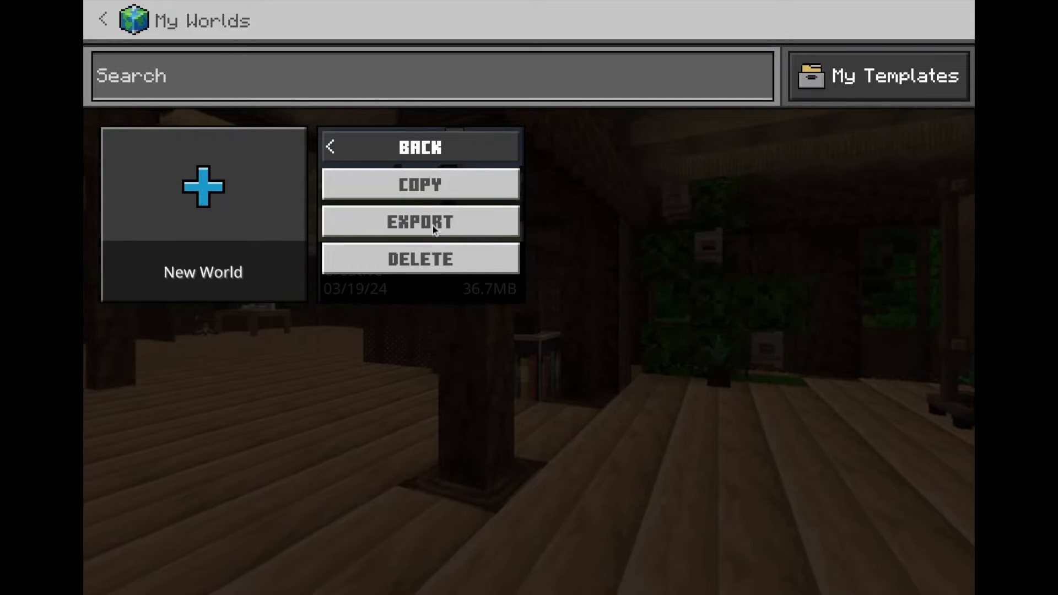
# - Export the world to Downloads as 'Level Up Calgary Season 3.mcworld', keeping the file name
pyautogui.click(420, 222)
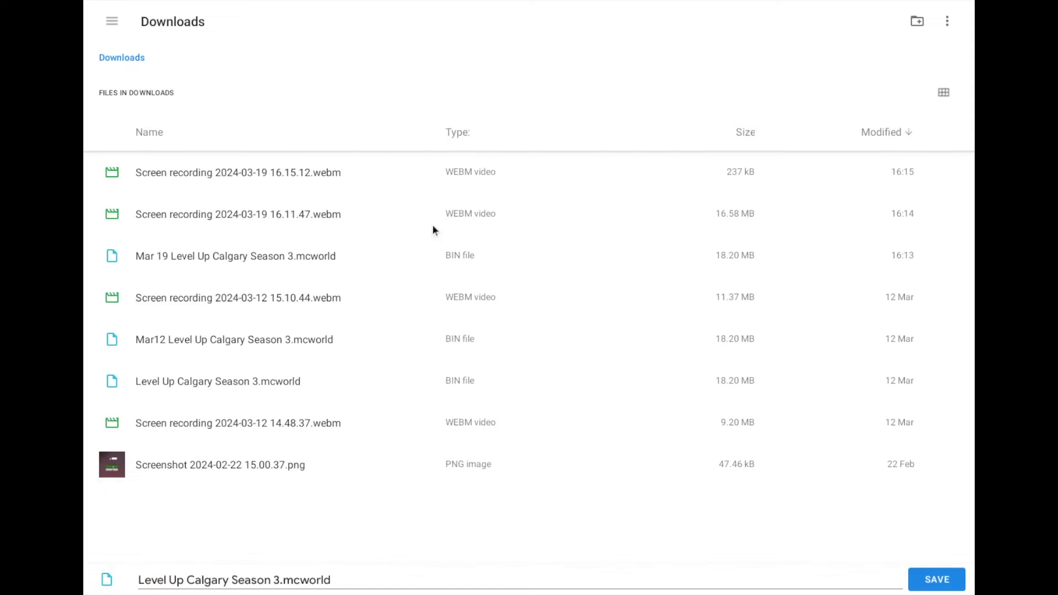
pyautogui.moveTo(197, 324)
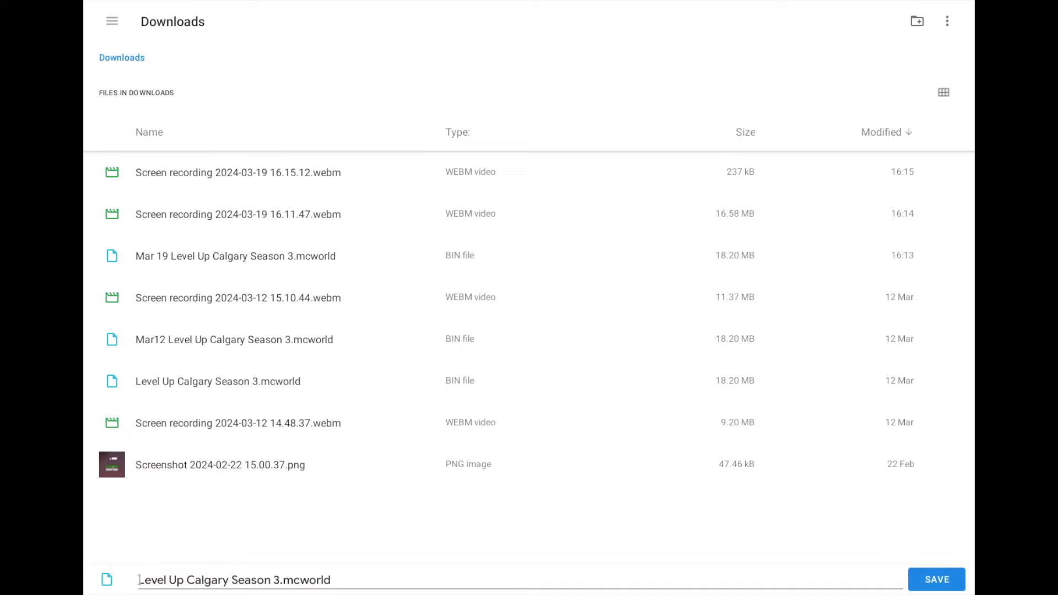
pyautogui.click(138, 580)
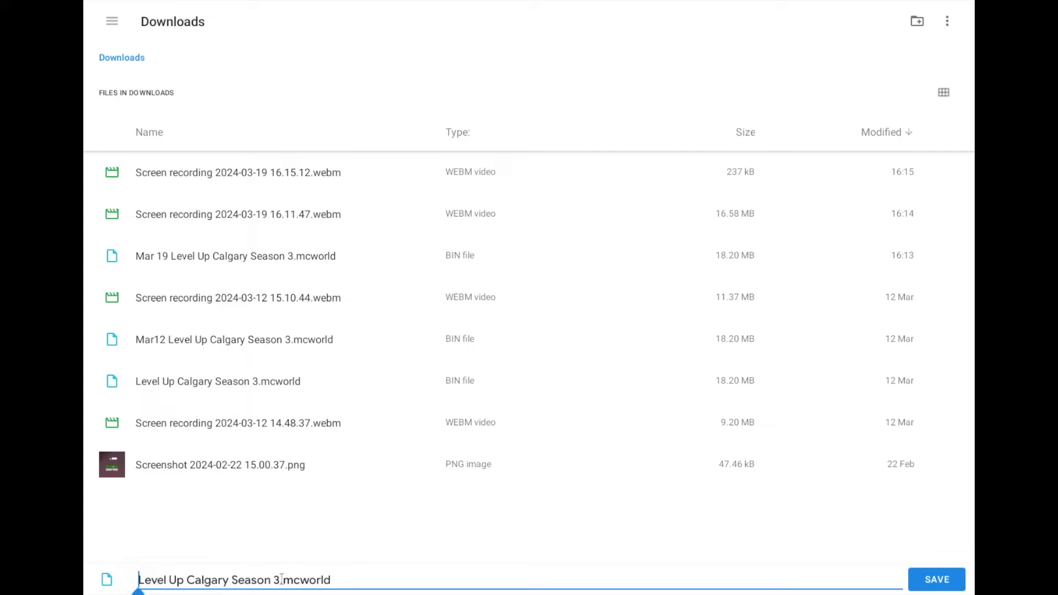
pyautogui.doubleClick(304, 579)
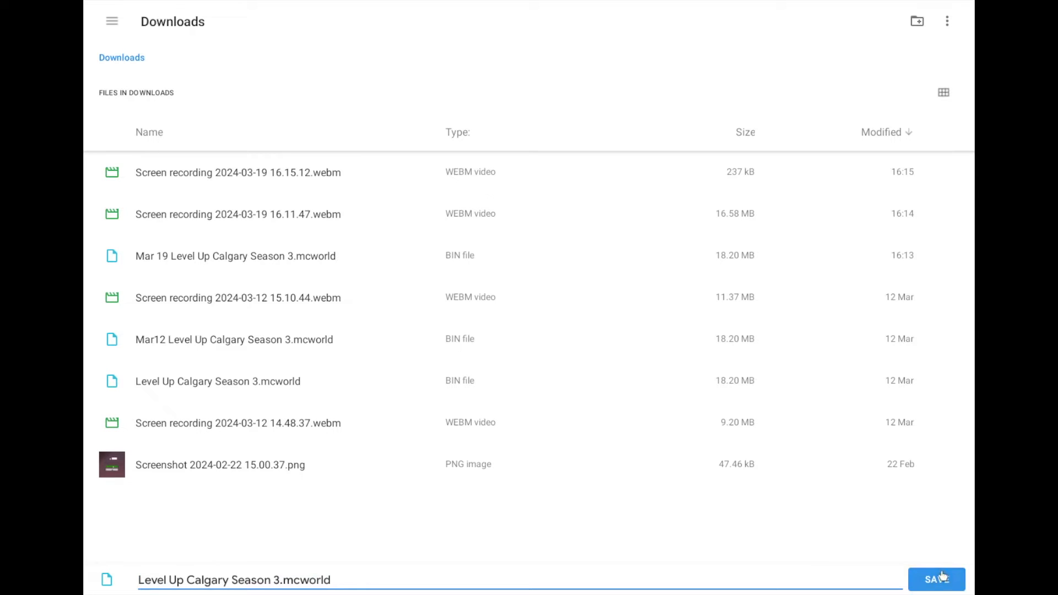
pyautogui.click(937, 579)
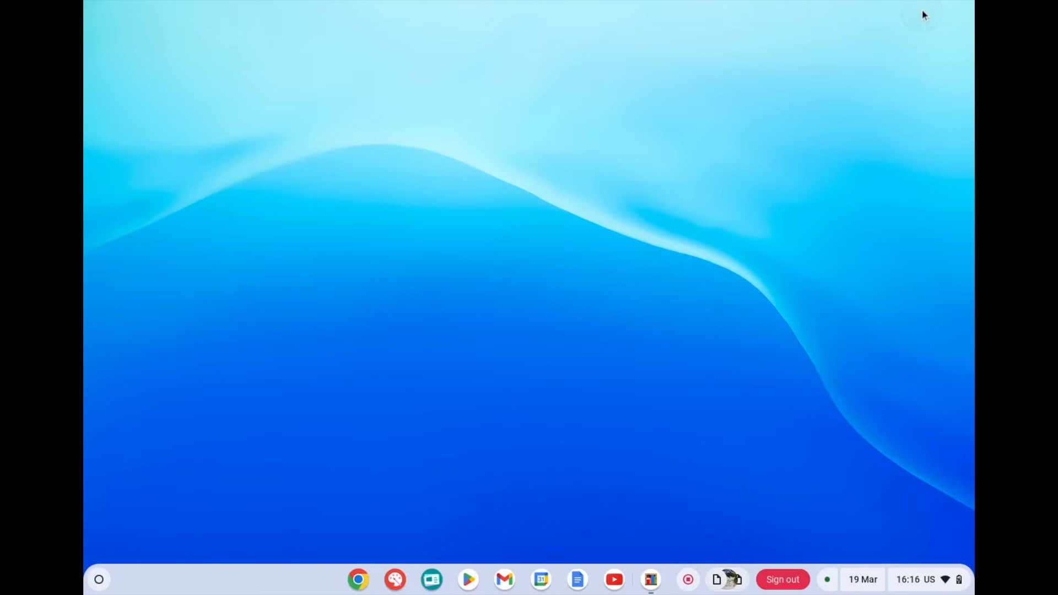
pyautogui.moveTo(773, 377)
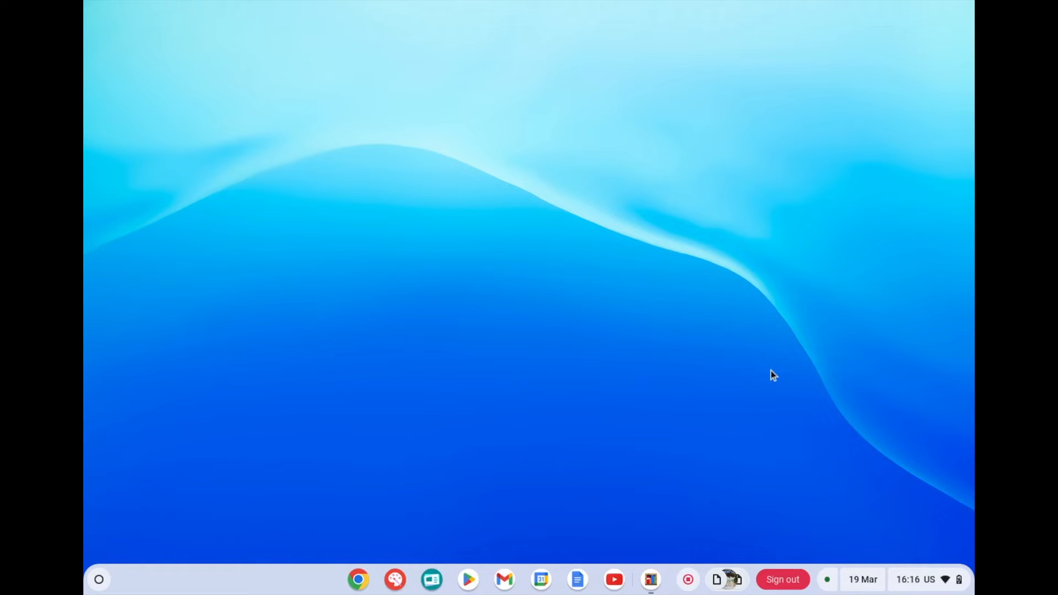
pyautogui.moveTo(721, 578)
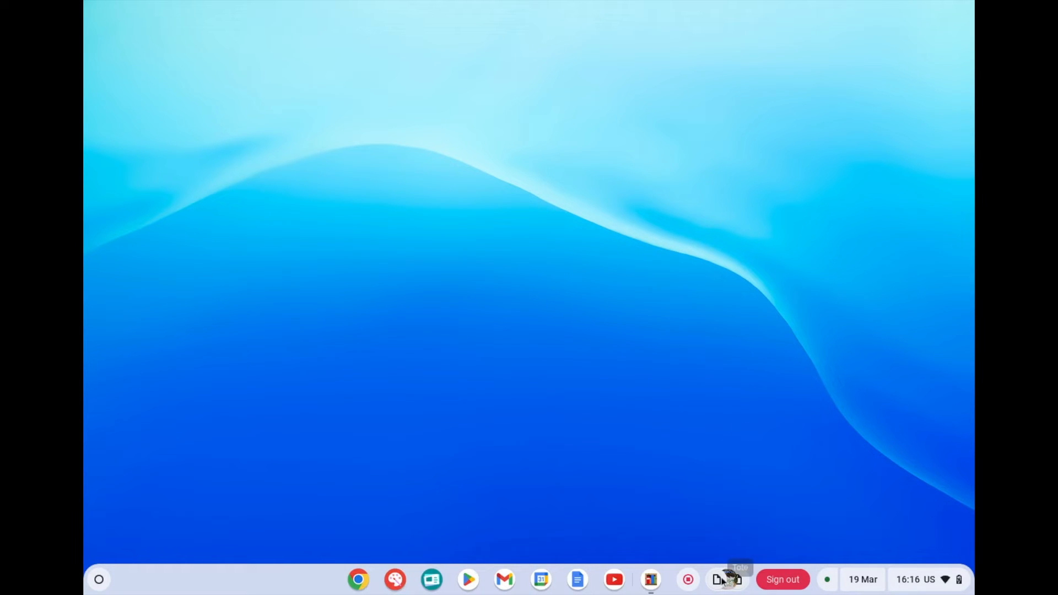
# - Launch the Files app from the shelf to view Downloads with the exported world
pyautogui.click(725, 578)
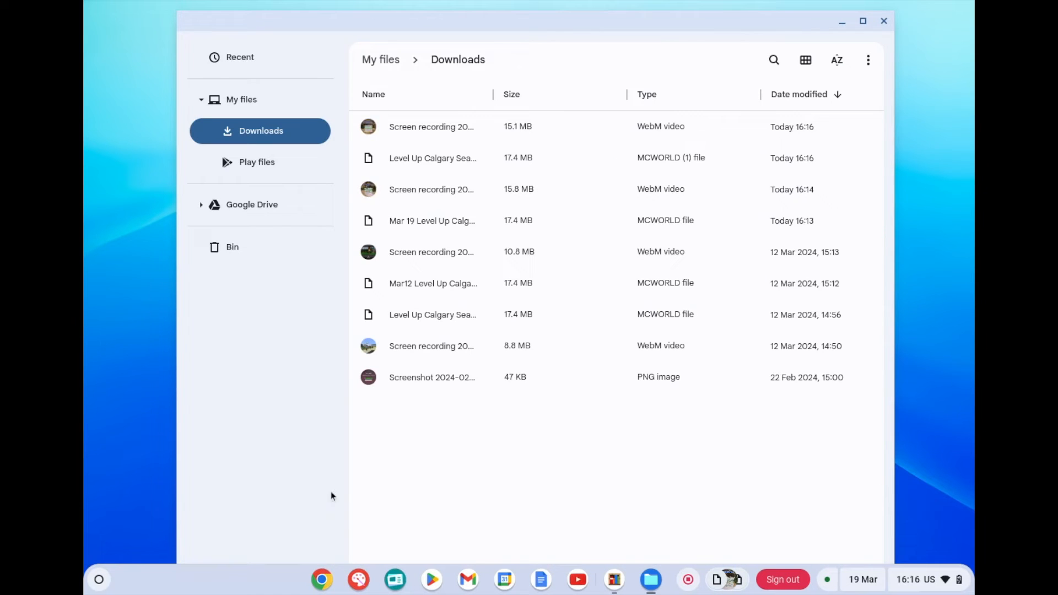
pyautogui.moveTo(422, 493)
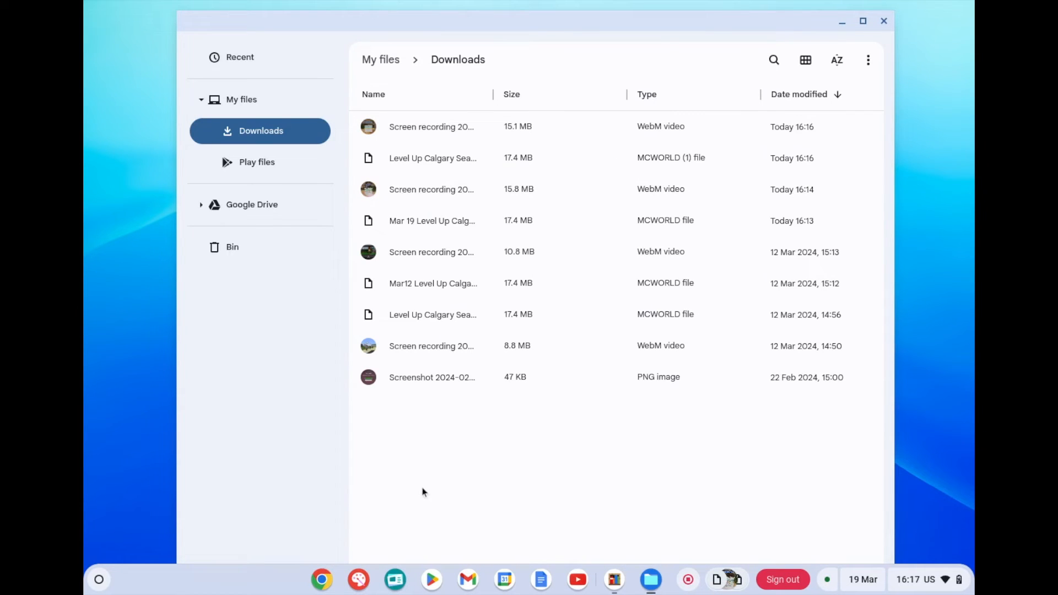
pyautogui.moveTo(791, 132)
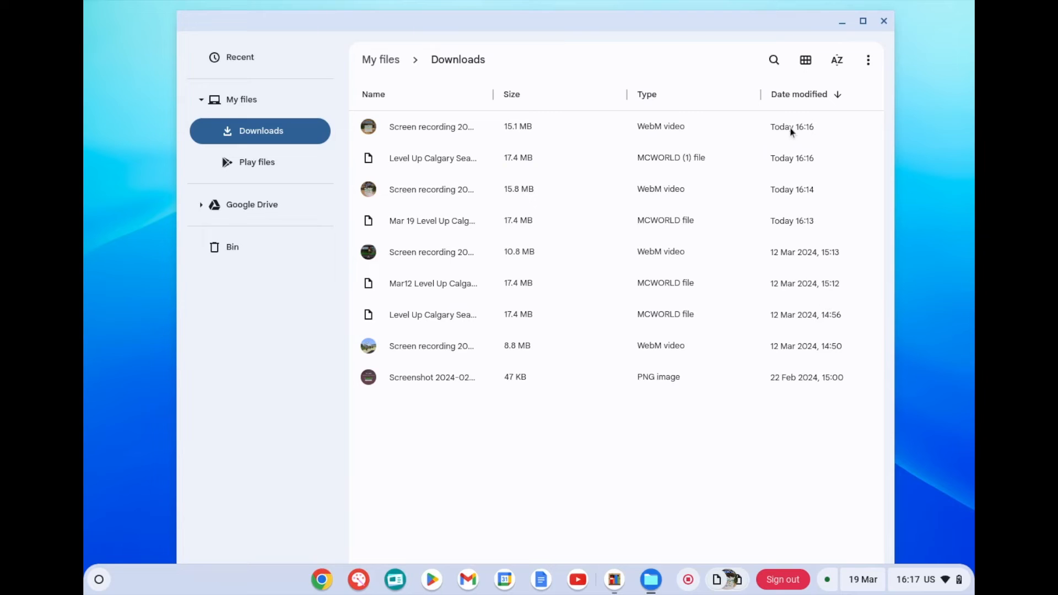
# - Select the newest Level Up Calgary Season 3.mcworld (1) file for moving to Google Drive
pyautogui.click(432, 157)
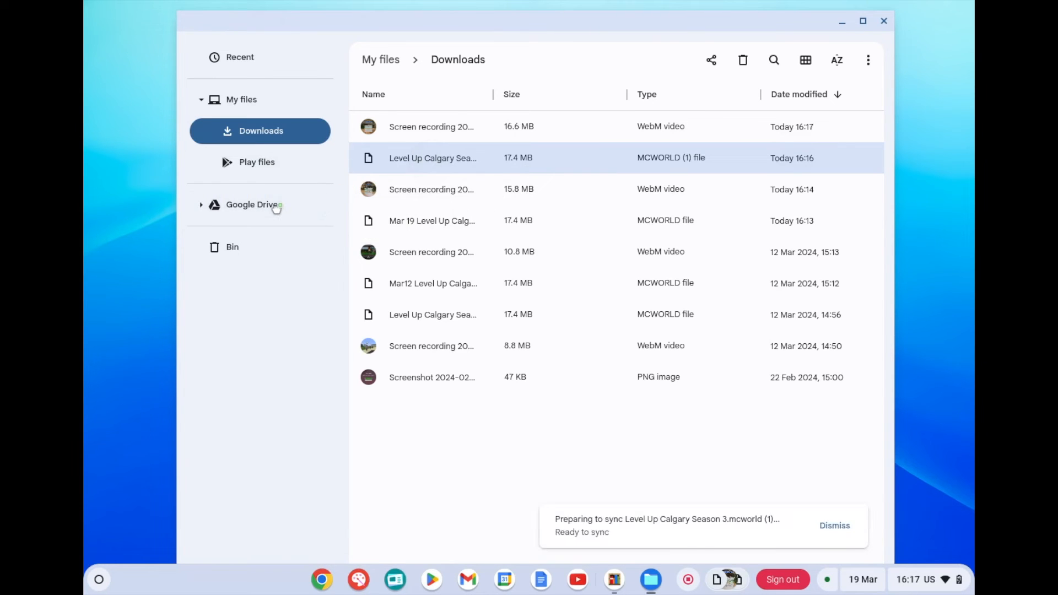
# - Share the Level Up Calgary .mcworld file in My Drive with others via Google Drive
pyautogui.click(251, 205)
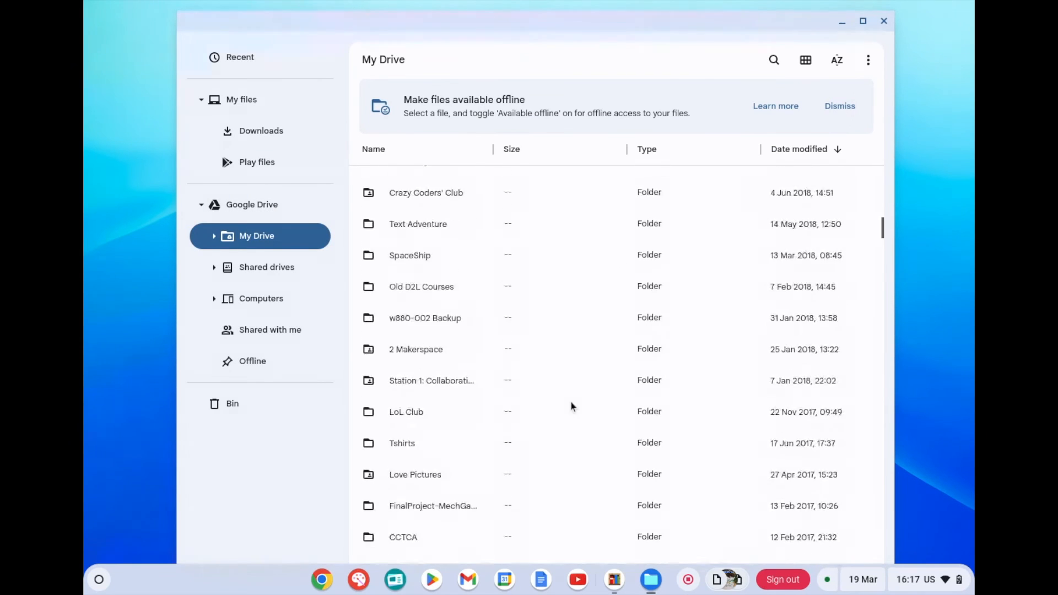
pyautogui.click(433, 411)
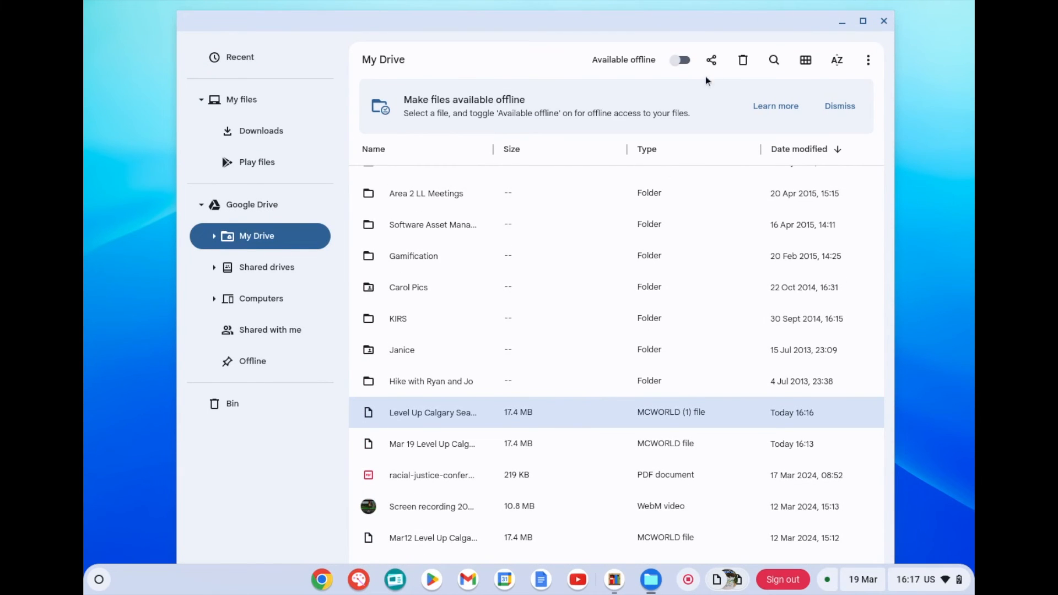
pyautogui.click(711, 60)
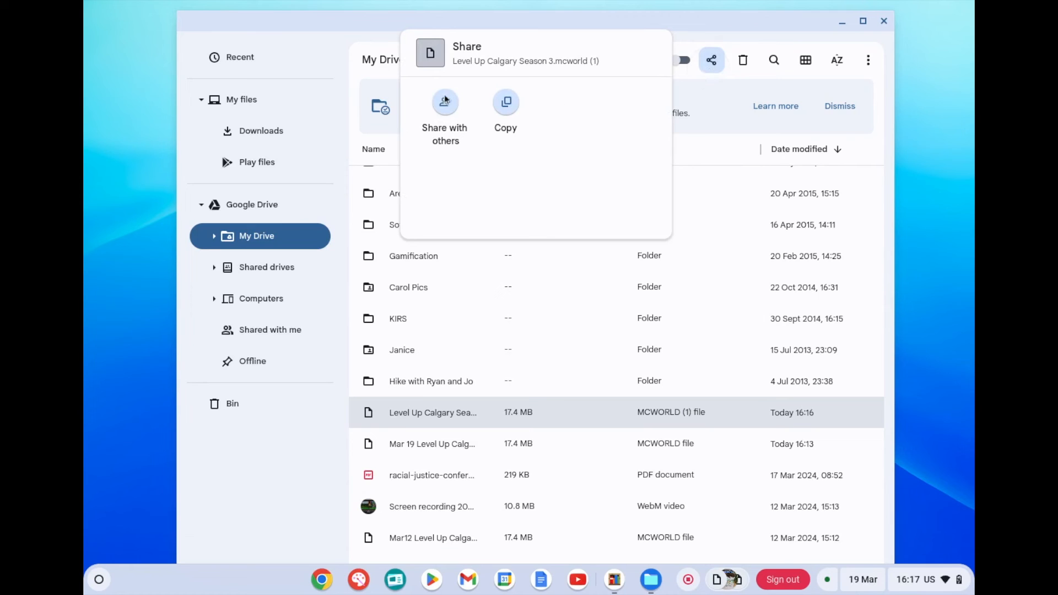
pyautogui.click(444, 114)
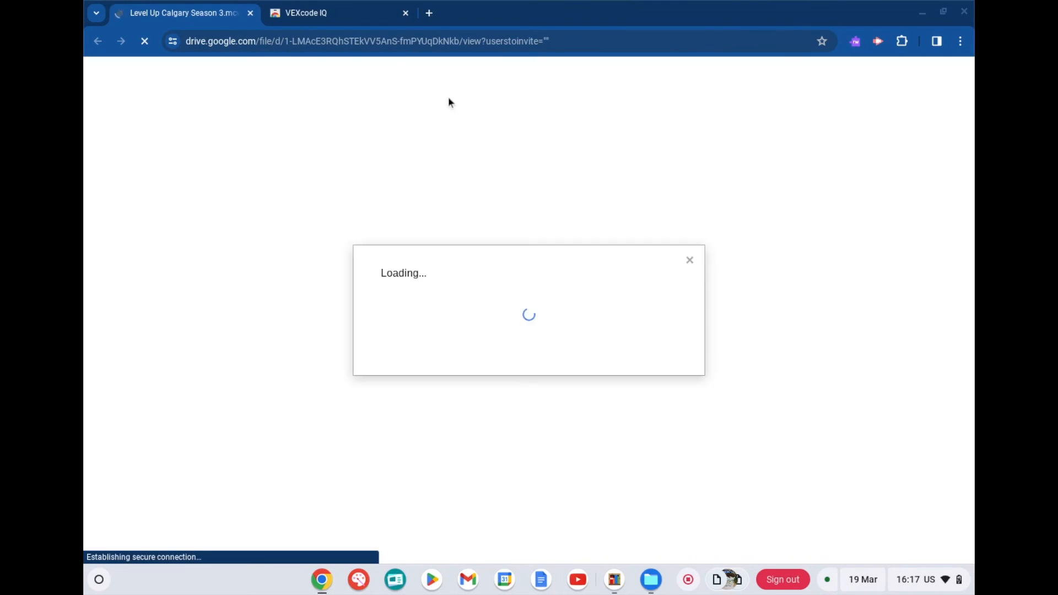